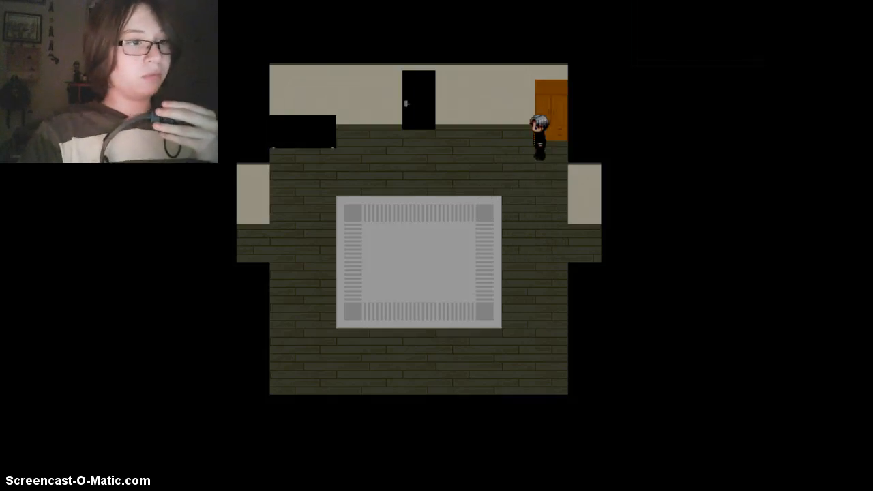
pyautogui.press('Left')
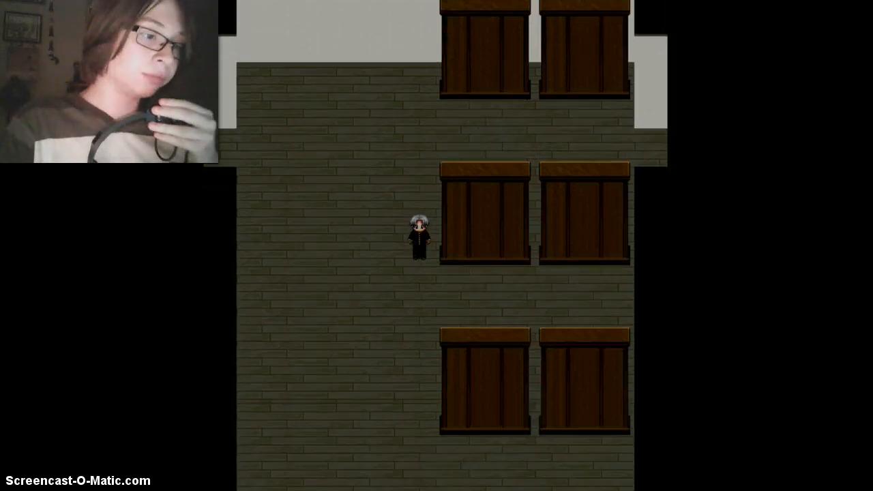
pyautogui.press('Down')
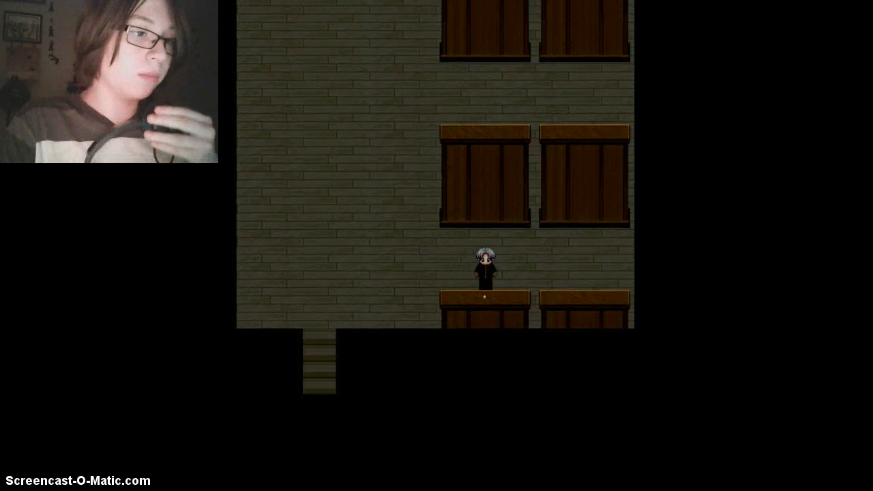
pyautogui.press('Left')
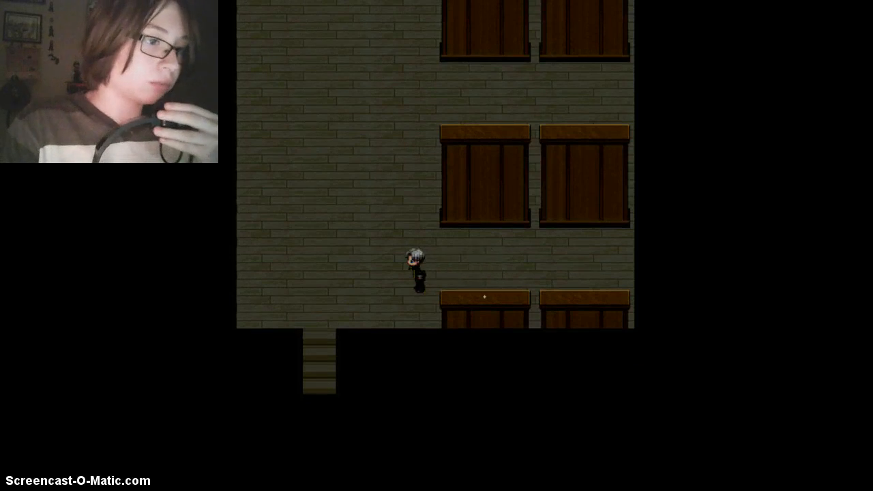
pyautogui.press('up')
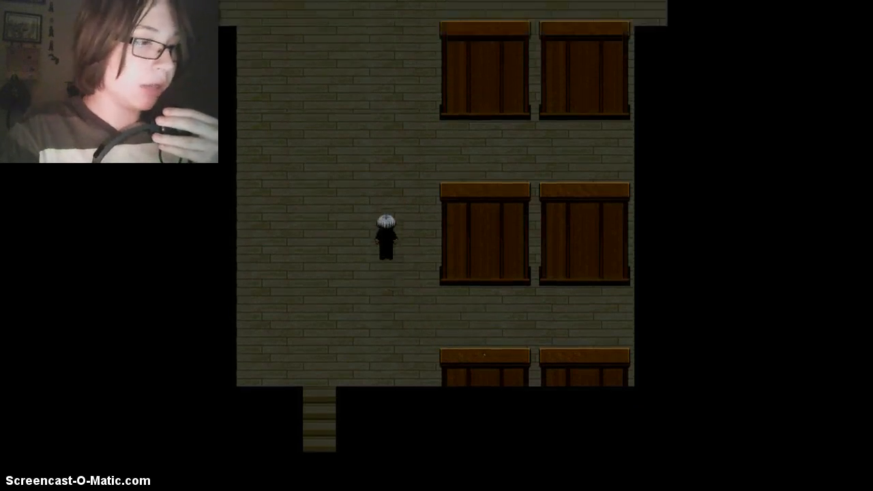
pyautogui.press('up')
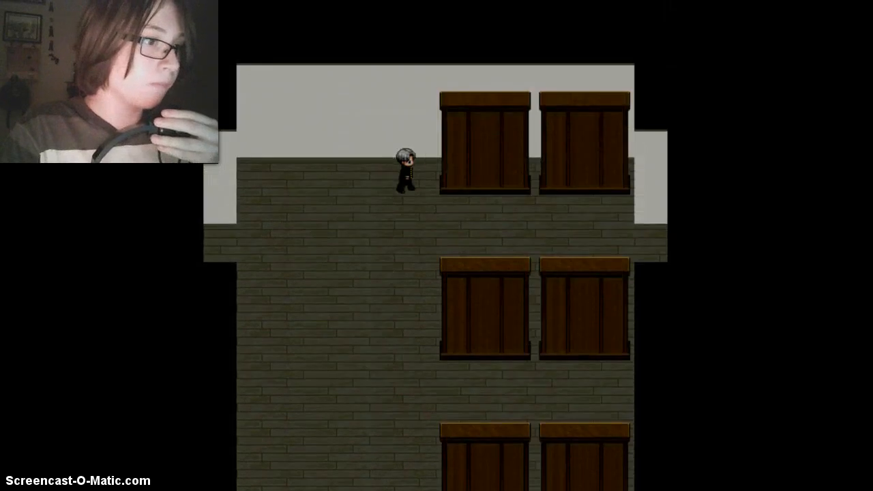
pyautogui.press('Right')
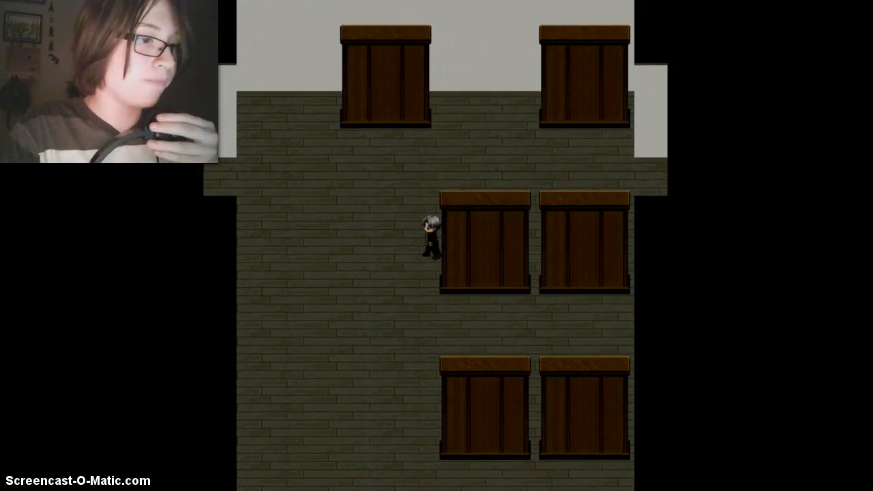
pyautogui.press('down')
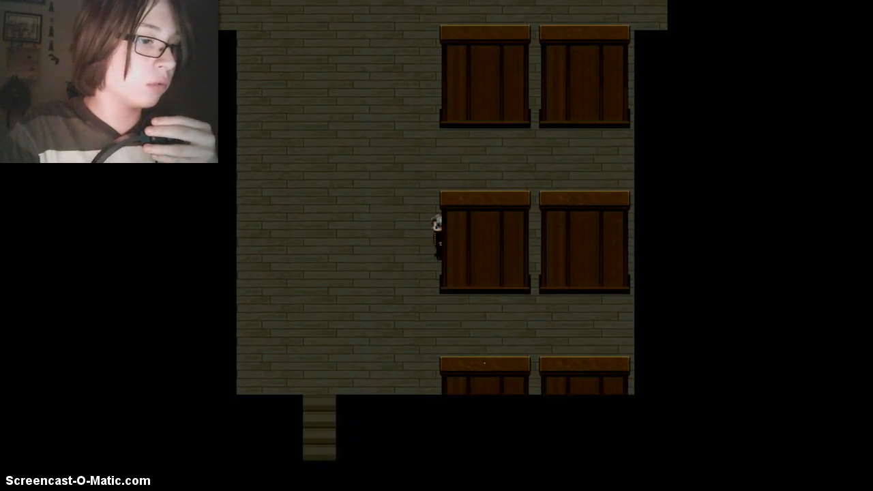
pyautogui.press('Right')
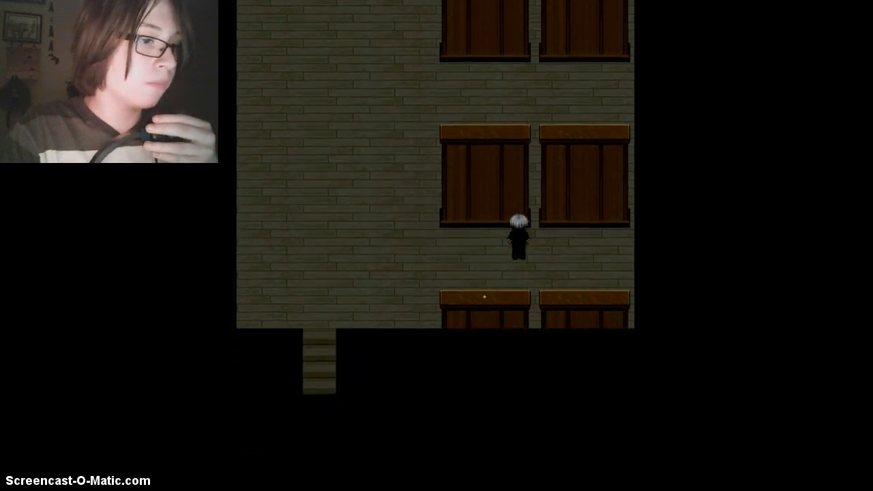
pyautogui.press('Left')
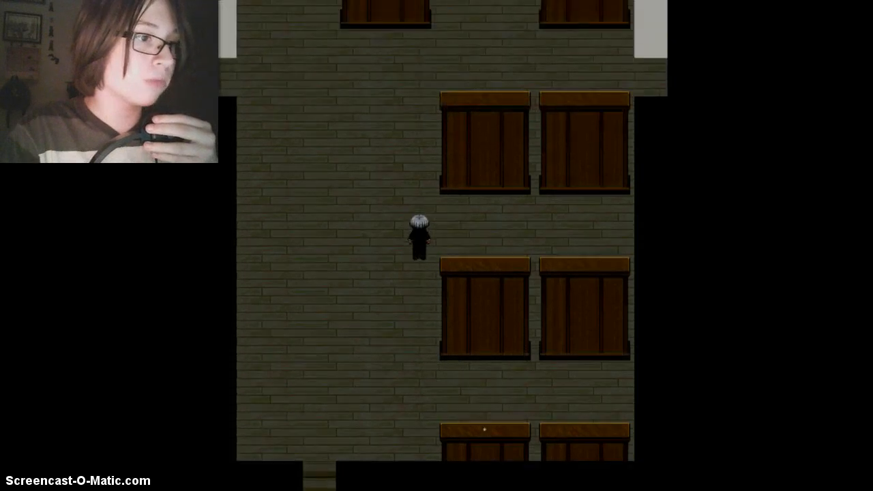
pyautogui.press('up')
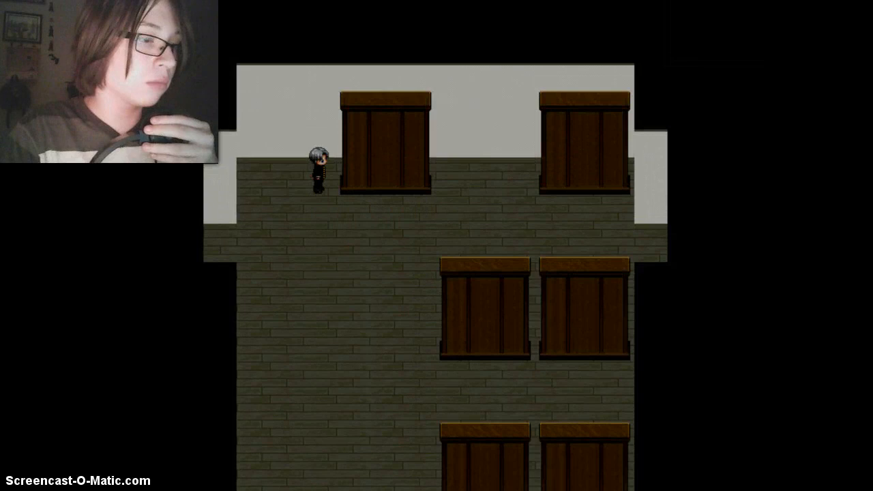
pyautogui.press('Right')
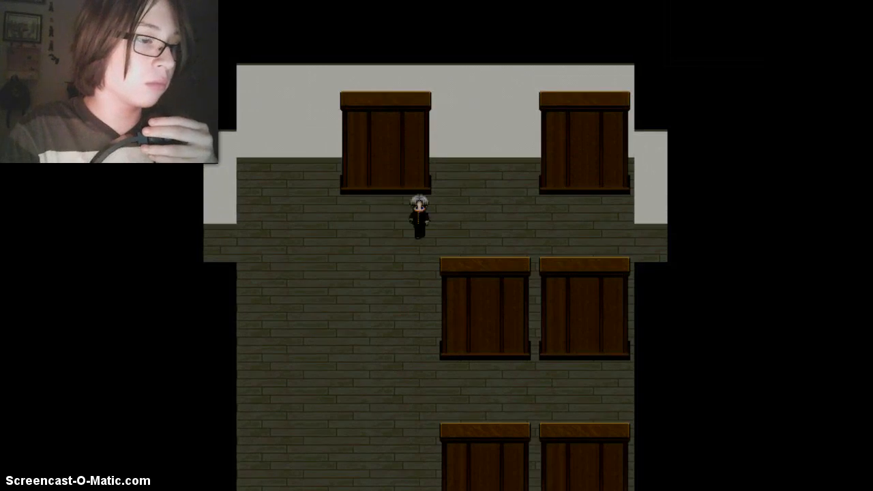
pyautogui.press('up')
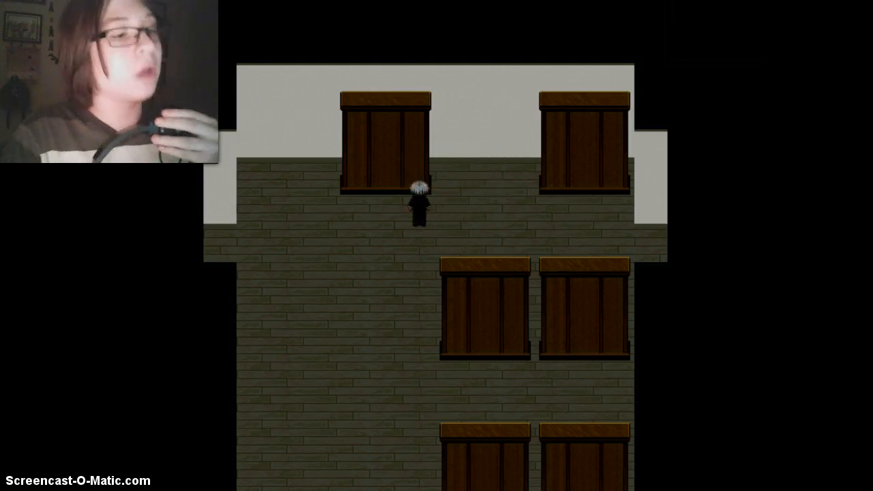
pyautogui.press('Right')
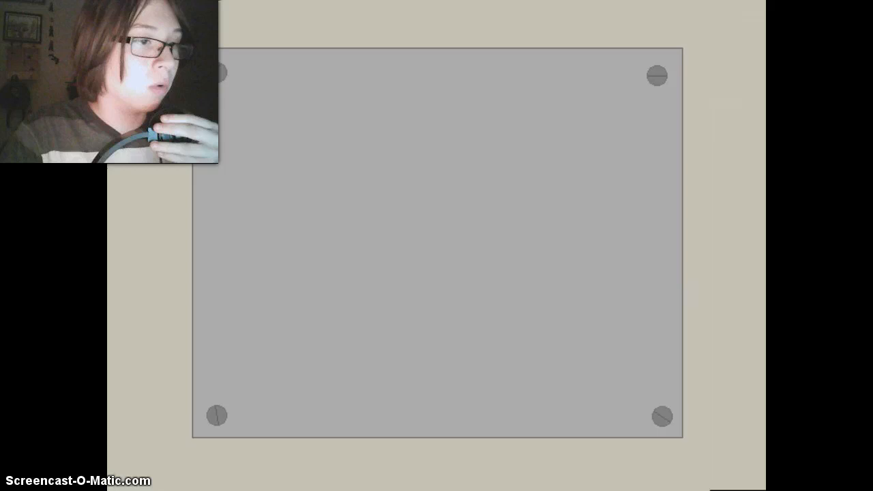
pyautogui.moveTo(367, 142)
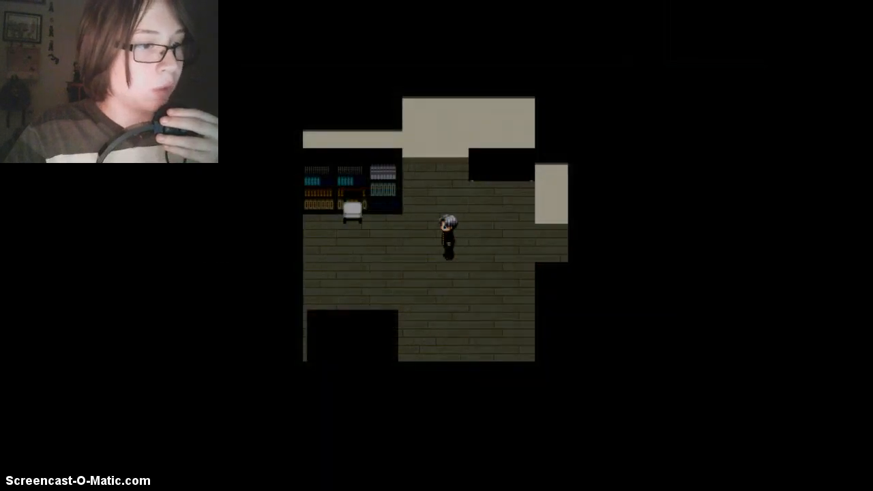
pyautogui.press('up')
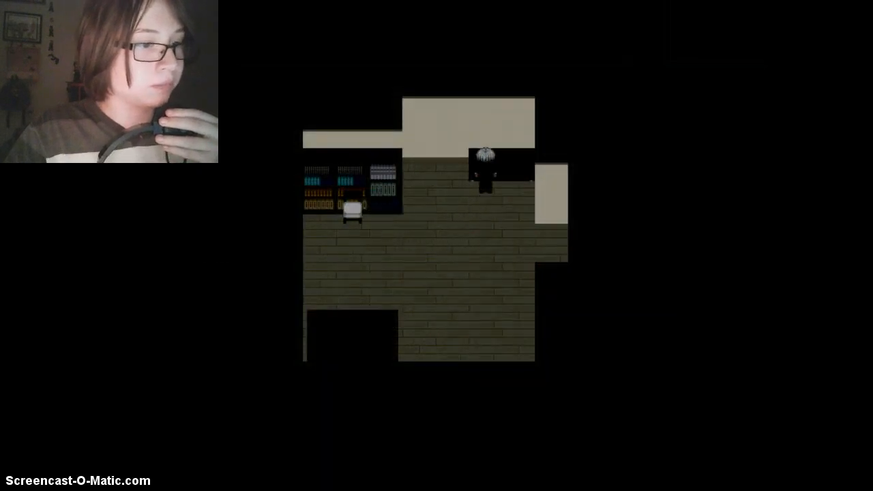
pyautogui.press('down')
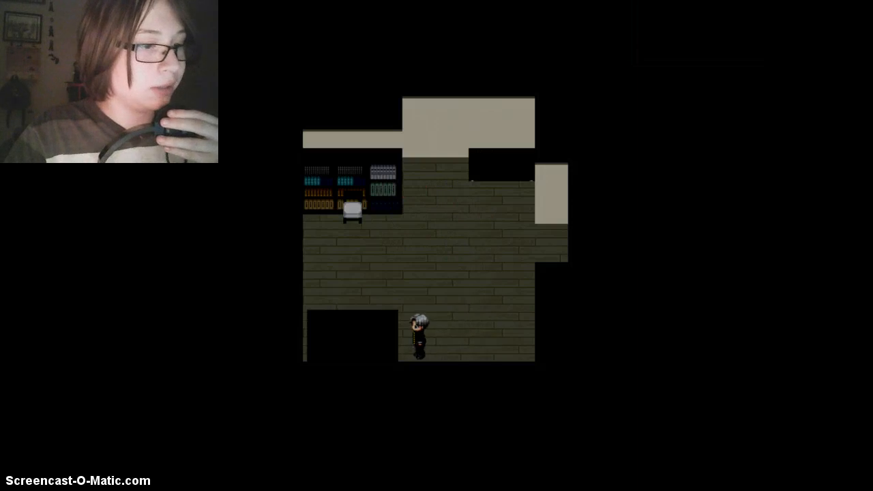
pyautogui.press('Left')
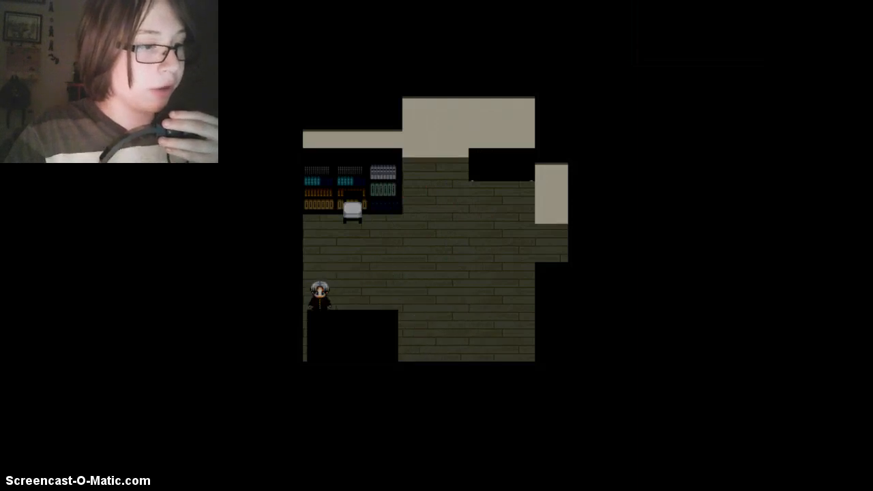
pyautogui.press('Right')
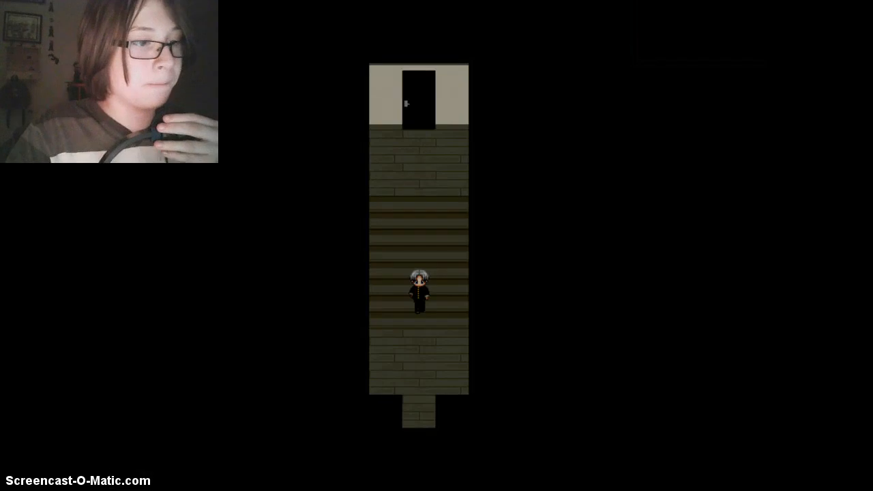
pyautogui.press('up')
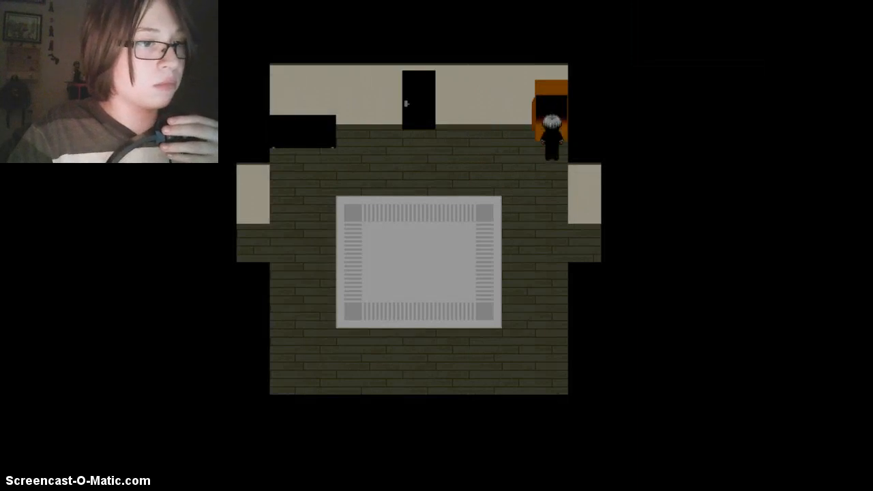
pyautogui.press('down')
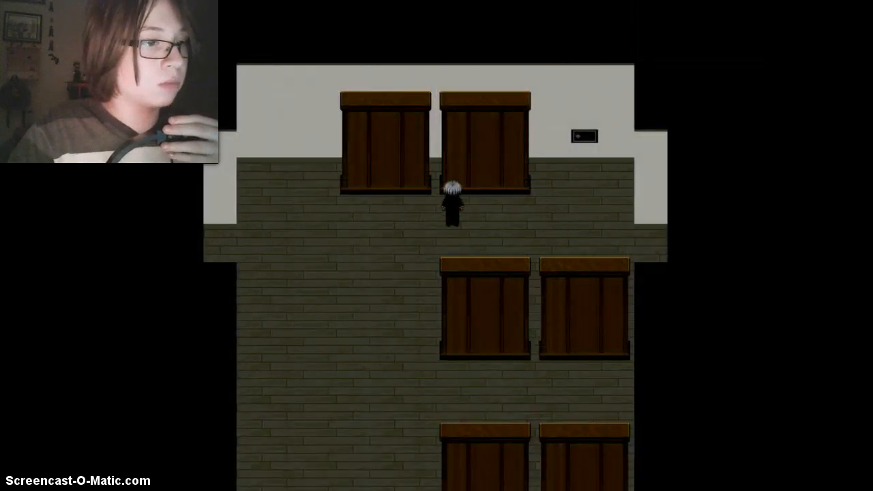
pyautogui.press('down')
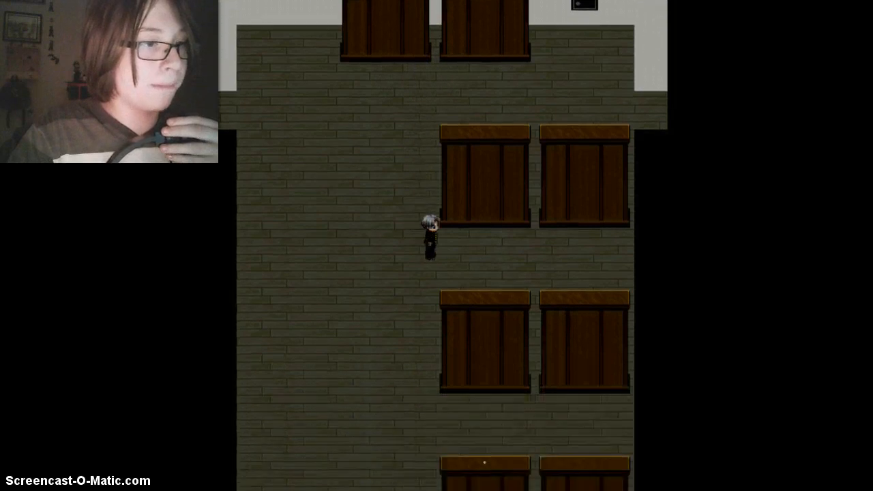
pyautogui.press('Right')
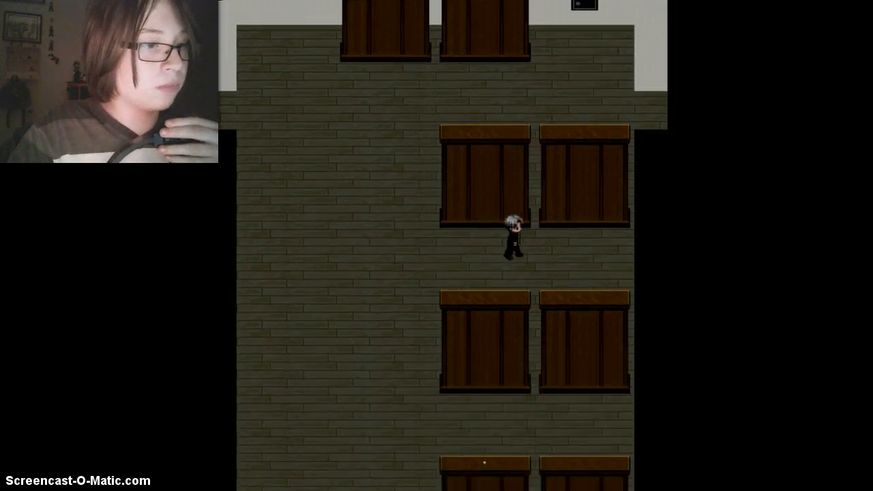
pyautogui.press('left')
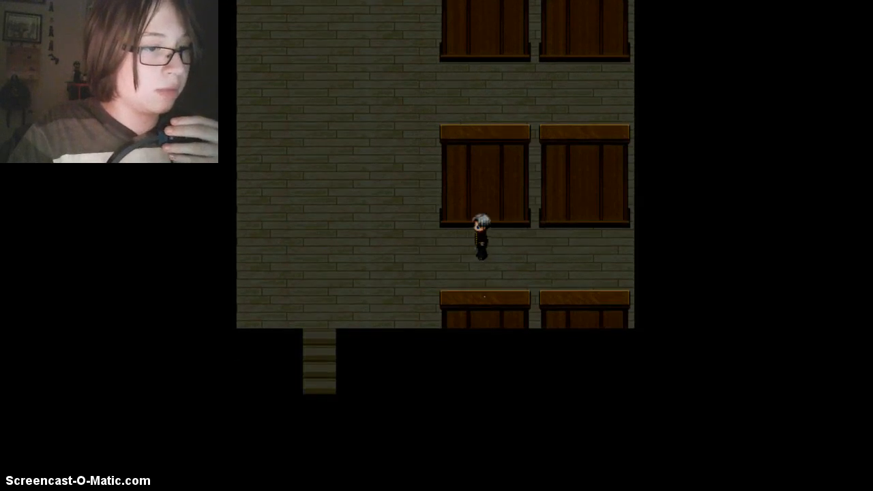
pyautogui.press('Down')
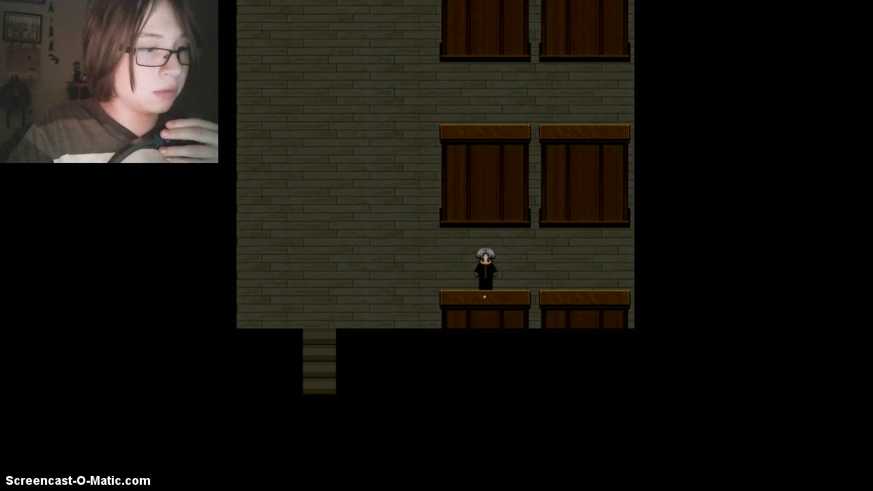
pyautogui.press('right')
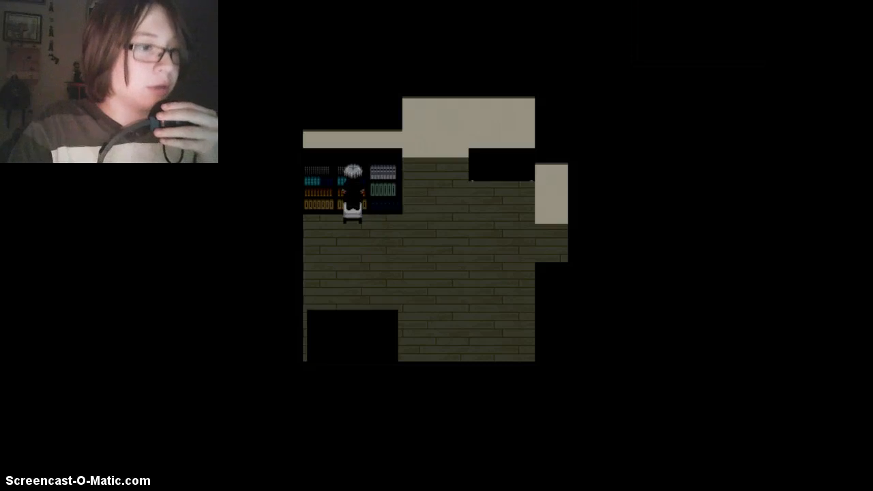
pyautogui.press('Right')
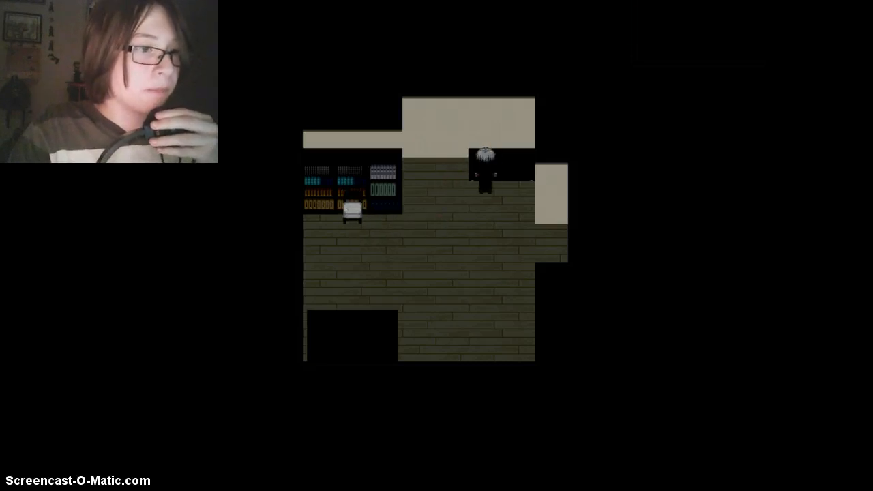
pyautogui.press('escape')
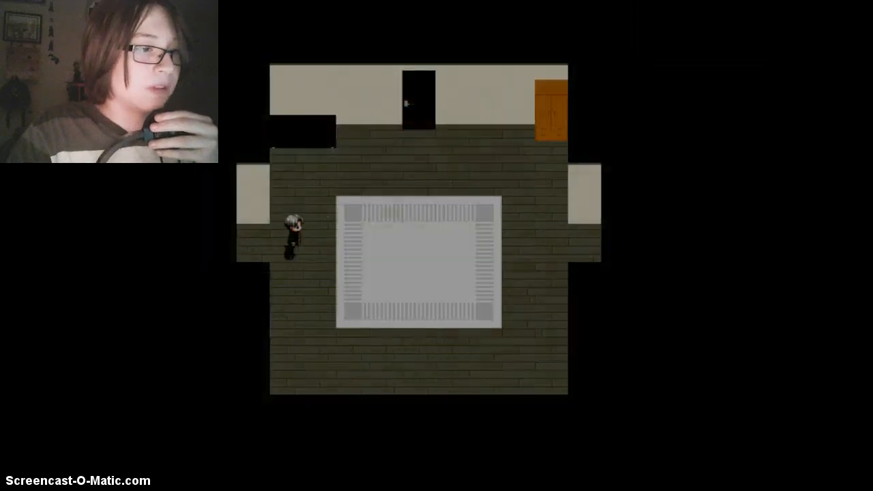
pyautogui.press('Right')
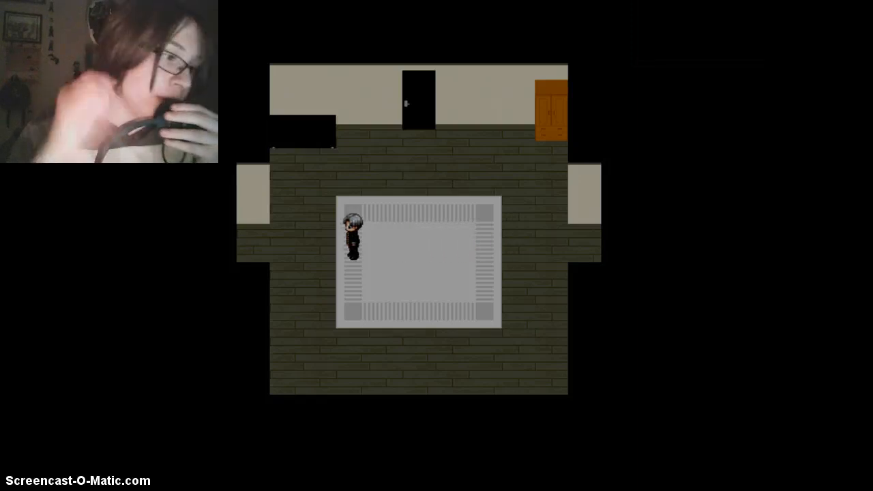
pyautogui.press('escape')
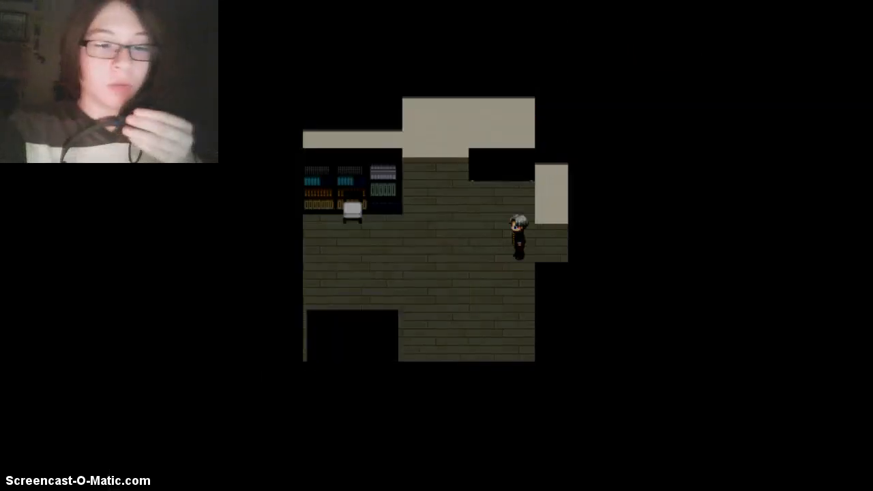
pyautogui.press('Left')
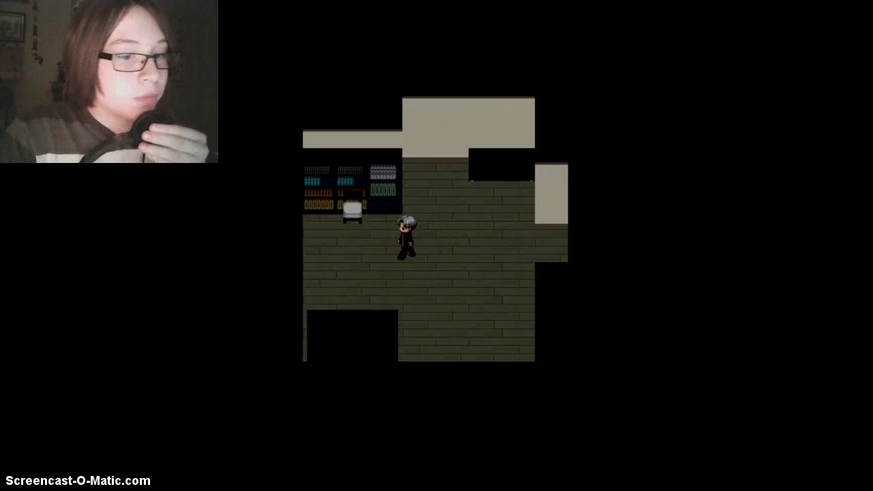
pyautogui.press('Left')
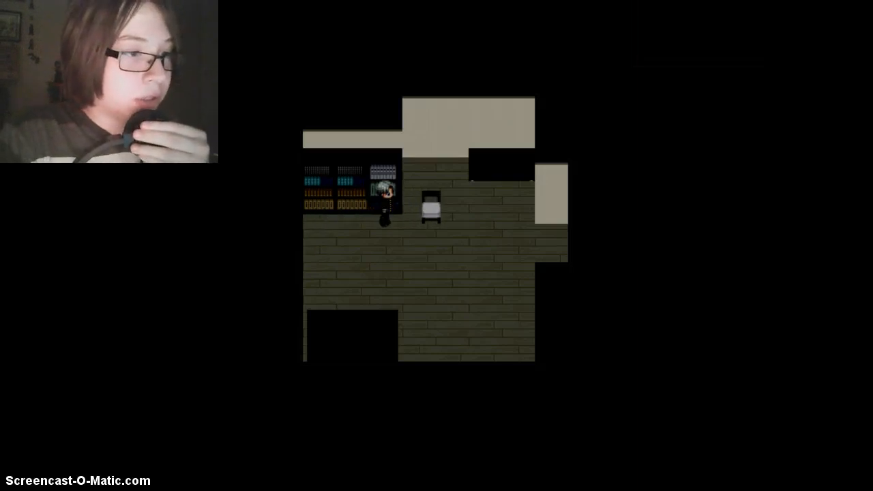
pyautogui.press('up')
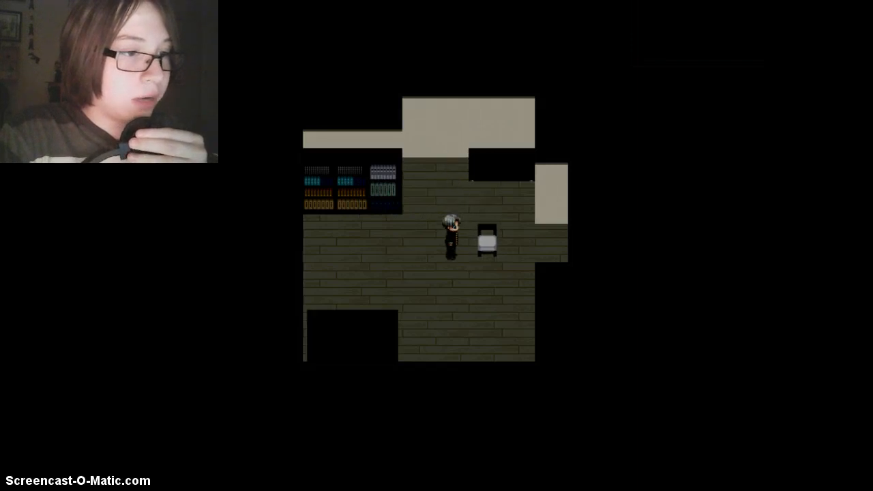
pyautogui.press('Right')
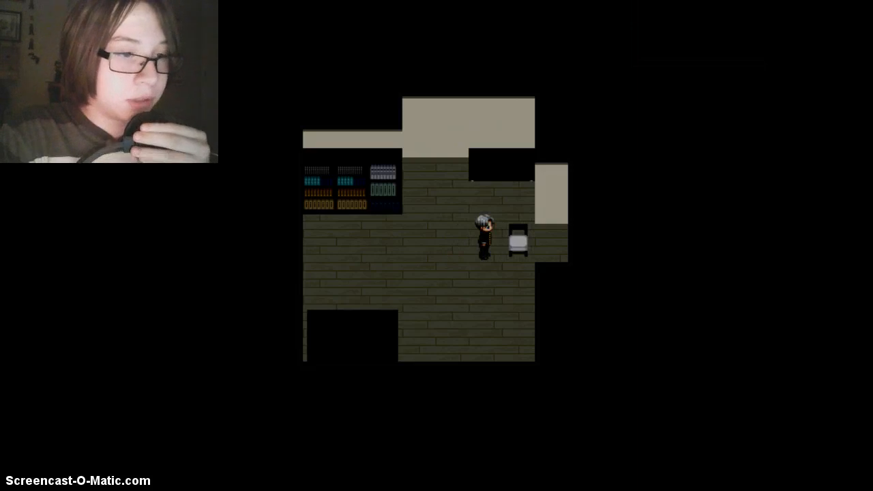
pyautogui.press('Right')
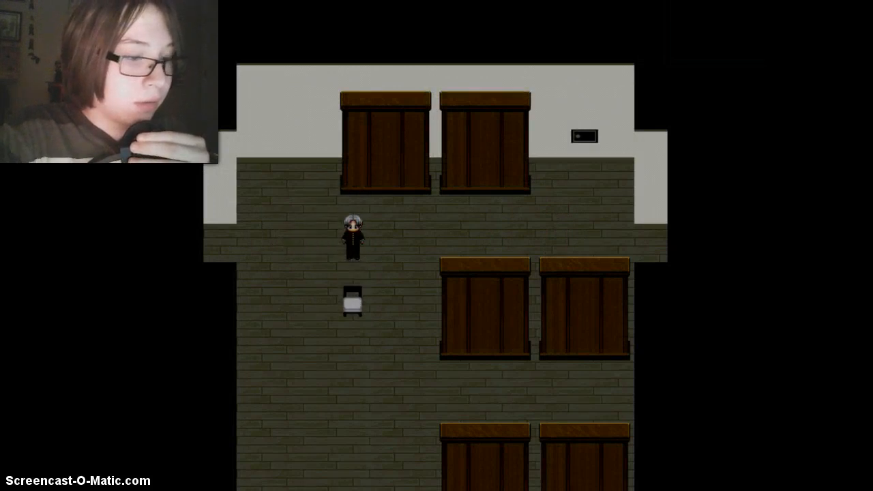
pyautogui.press('Down')
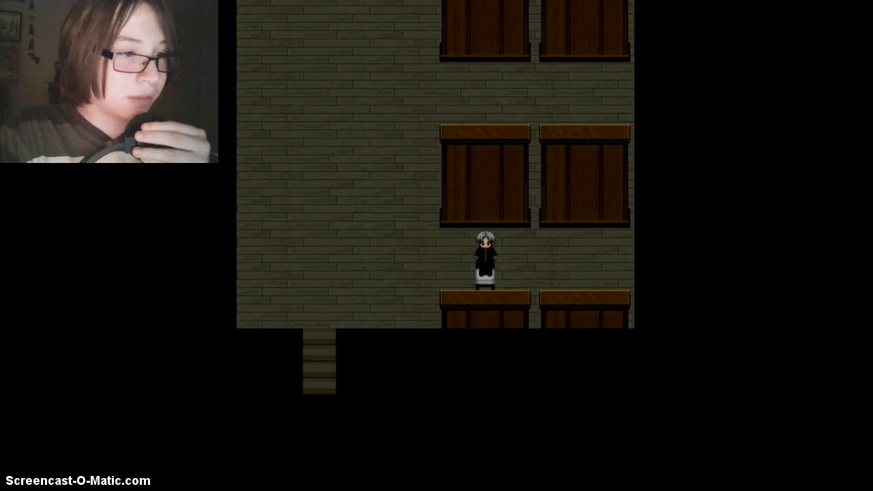
pyautogui.press('up')
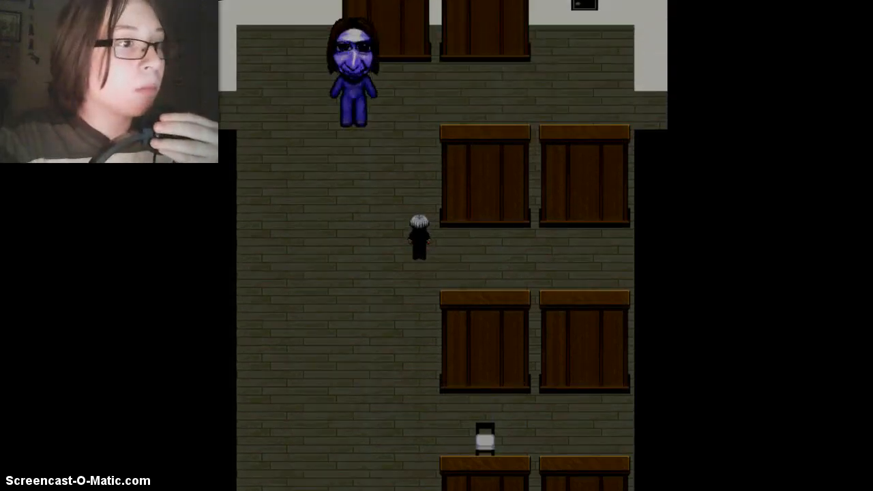
pyautogui.press('down')
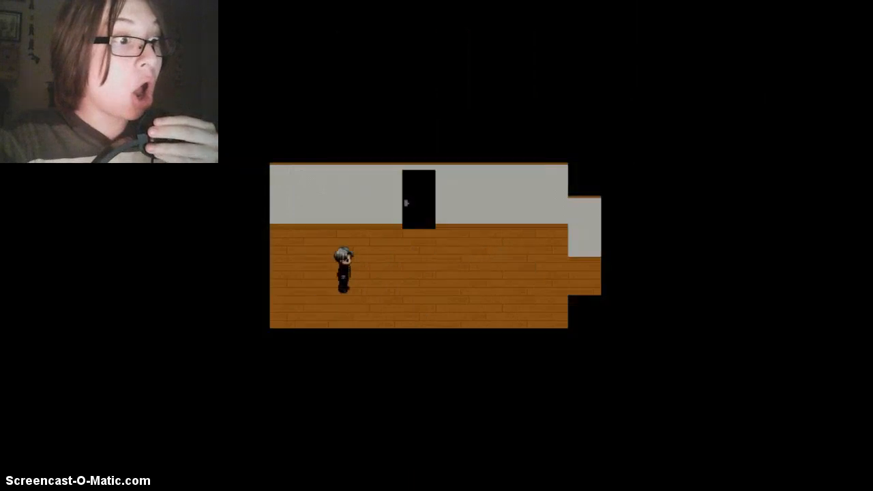
pyautogui.press('up')
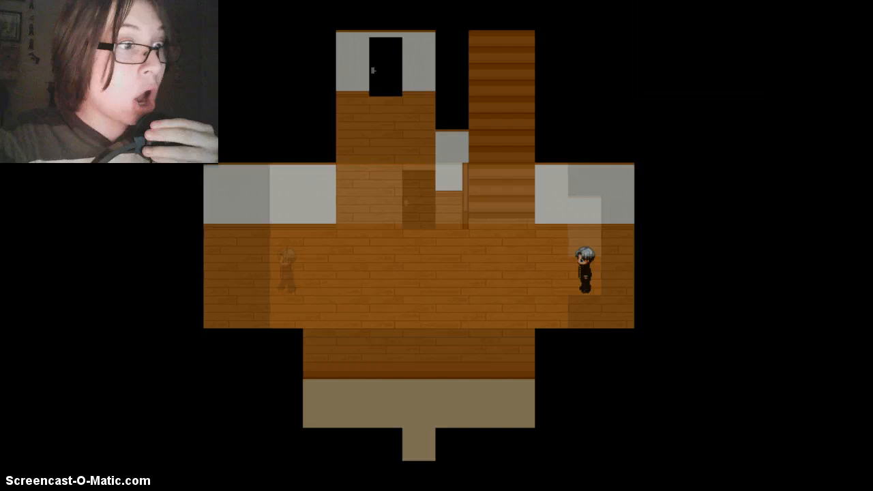
pyautogui.press('up')
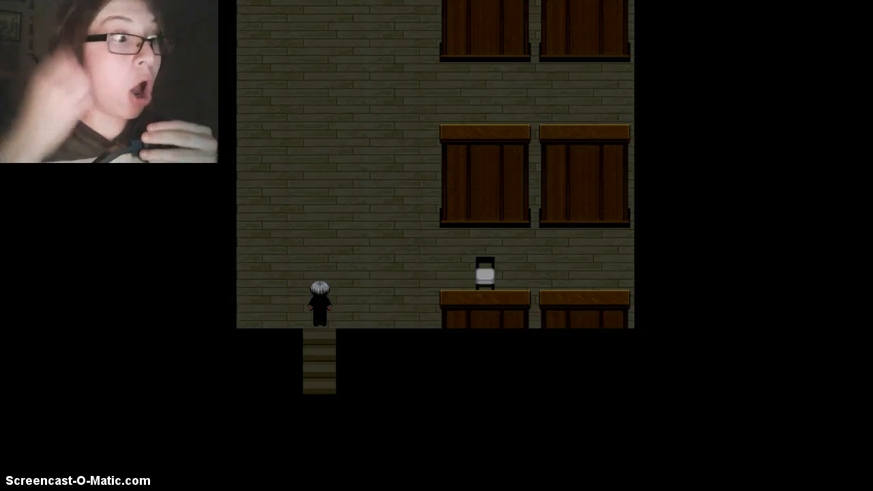
pyautogui.press('up')
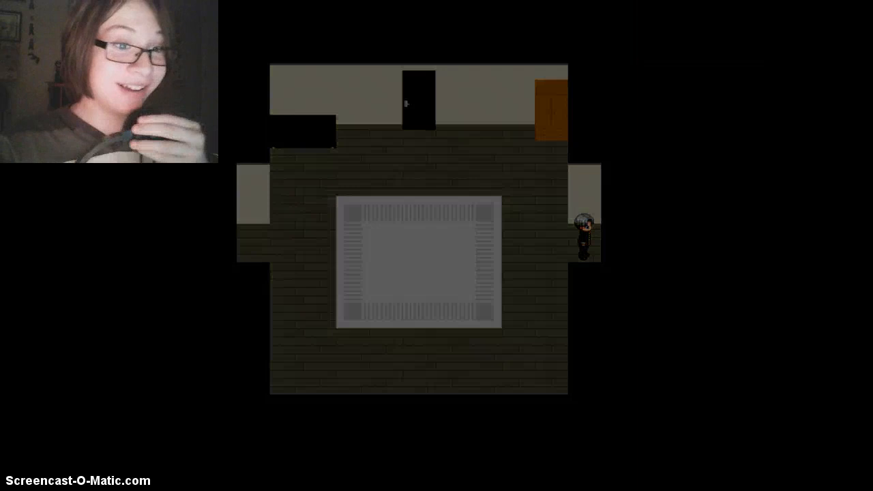
pyautogui.press('escape')
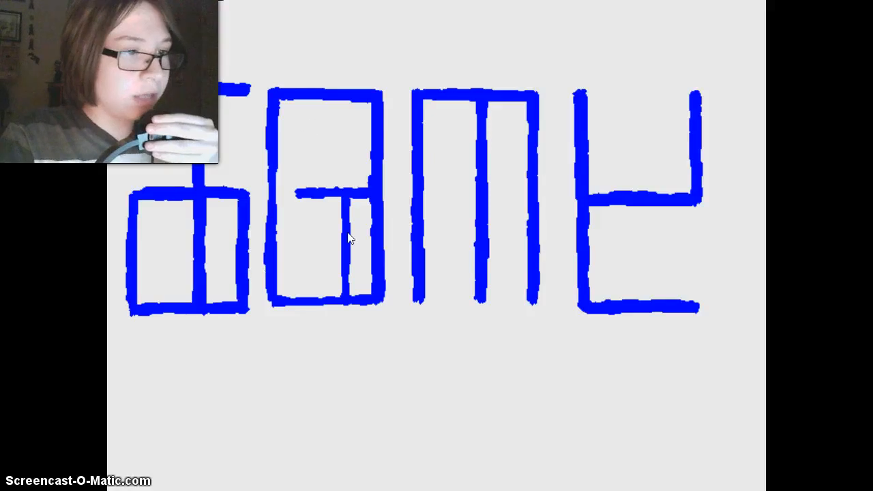
pyautogui.moveTo(488, 234)
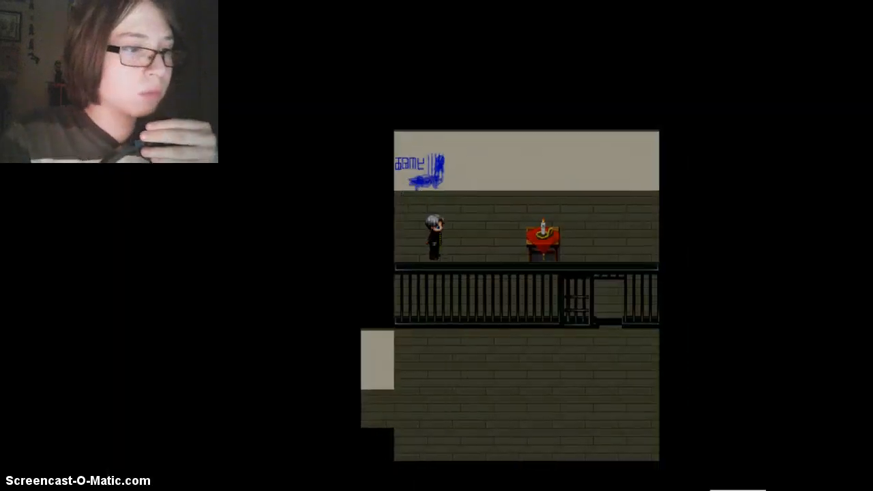
pyautogui.press('Down')
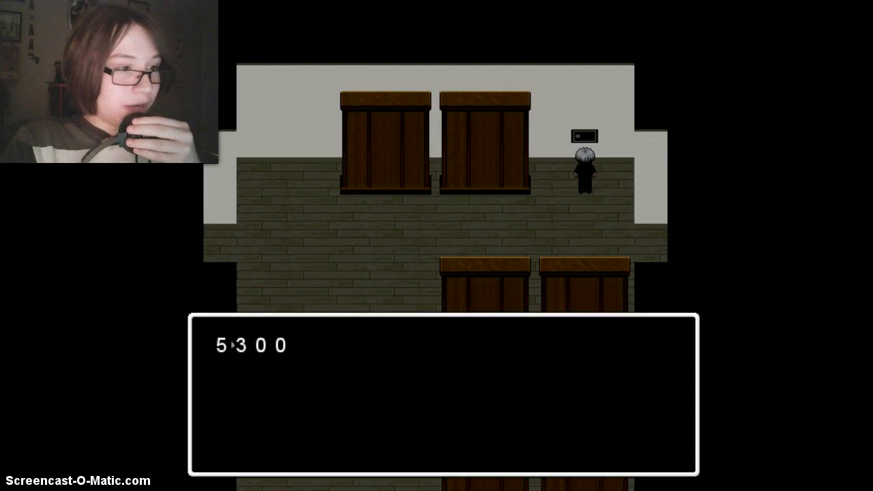
pyautogui.press('Right')
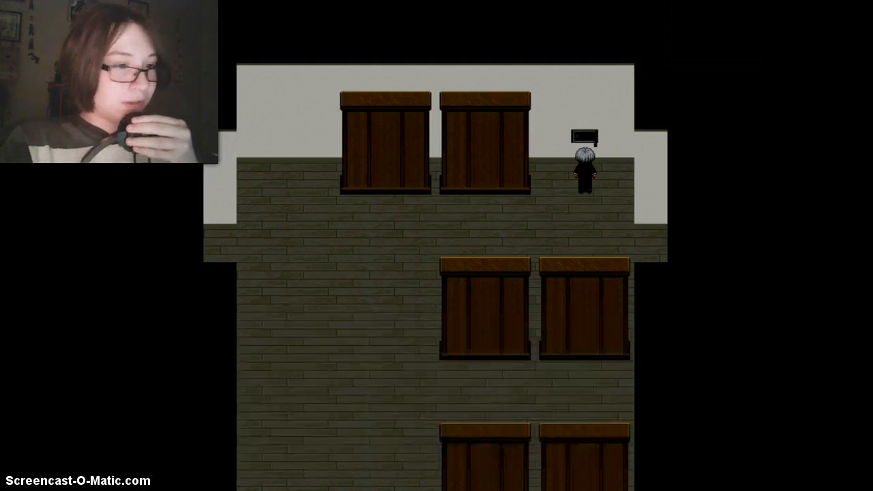
pyautogui.press('Escape')
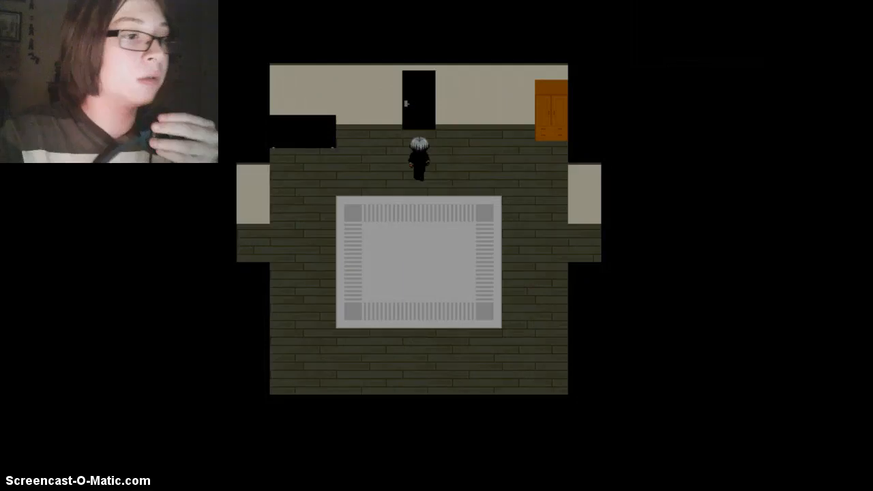
pyautogui.press('up')
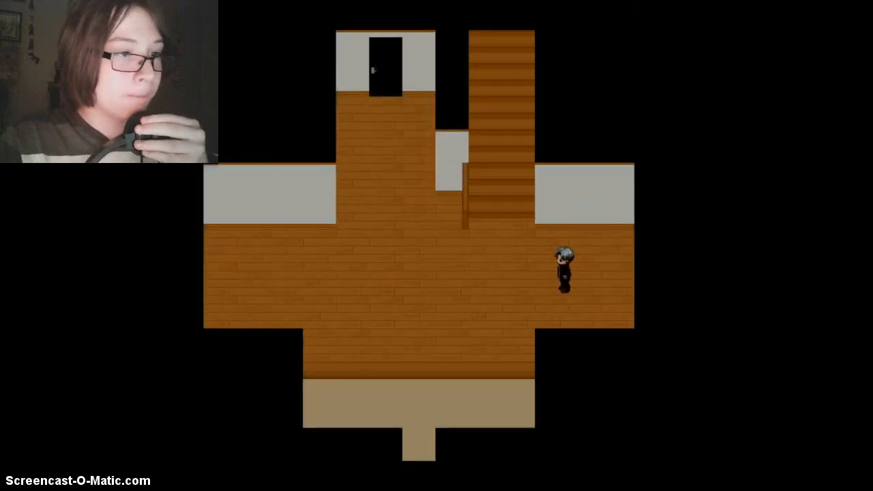
pyautogui.press('Up')
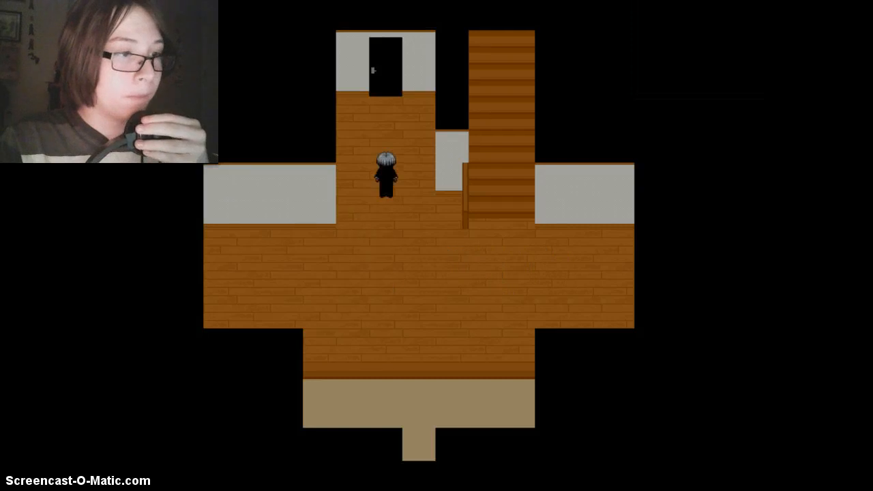
pyautogui.press('Up')
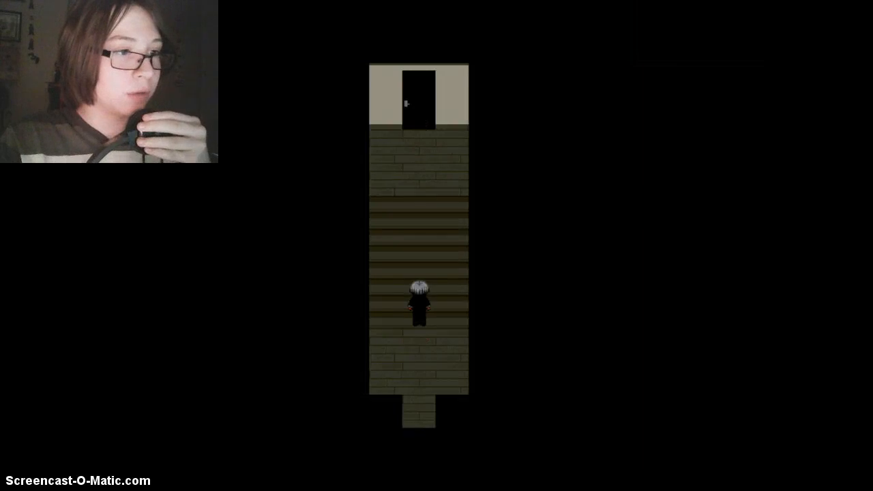
pyautogui.press('up')
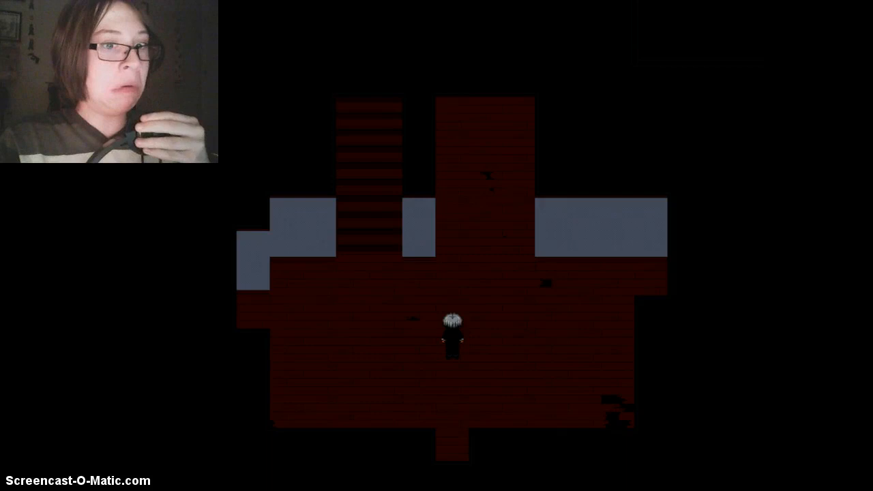
pyautogui.press('Left')
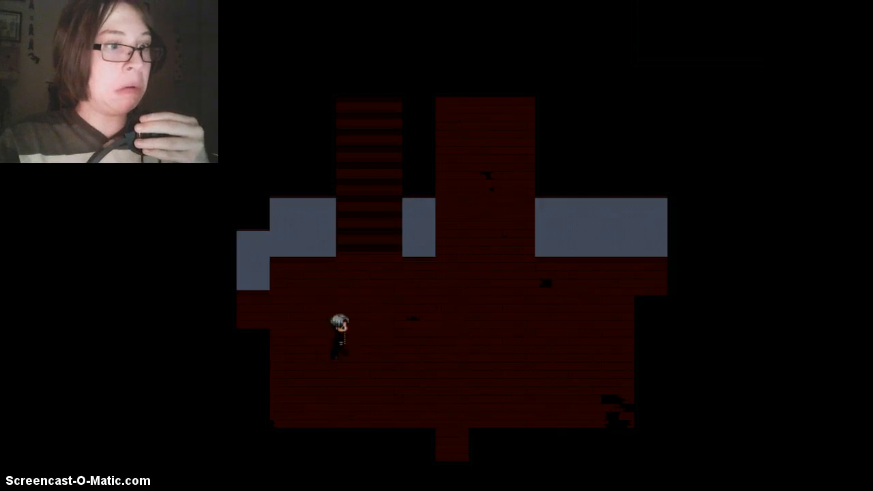
pyautogui.press('Right')
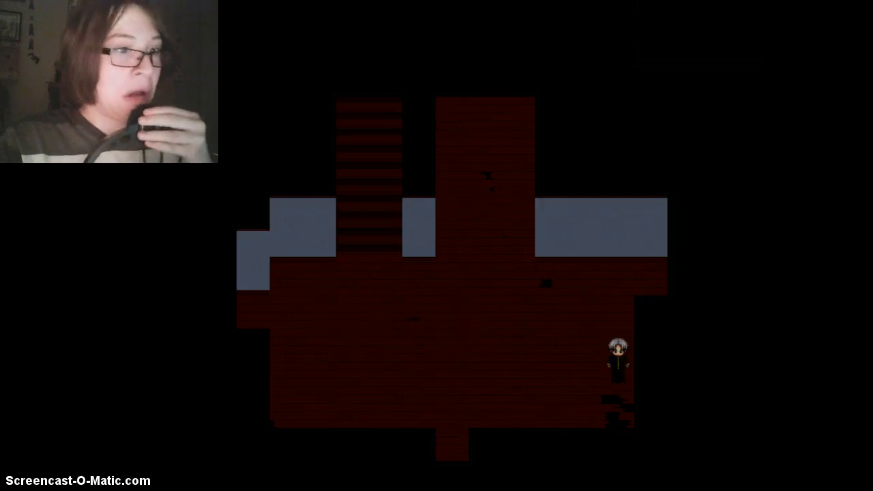
pyautogui.press('Left')
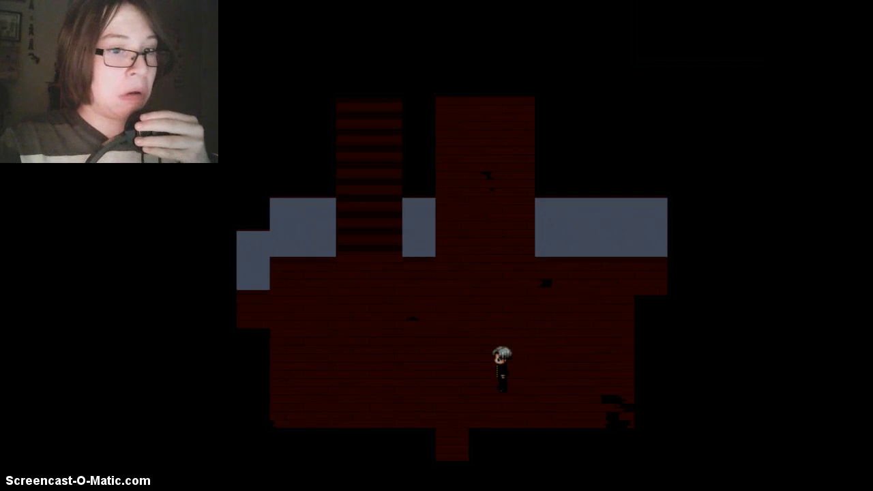
pyautogui.press('Left')
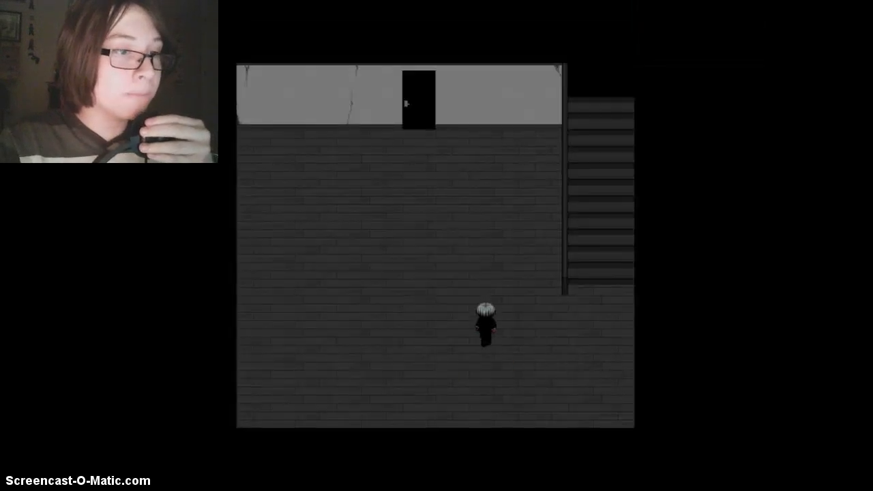
pyautogui.press('Up')
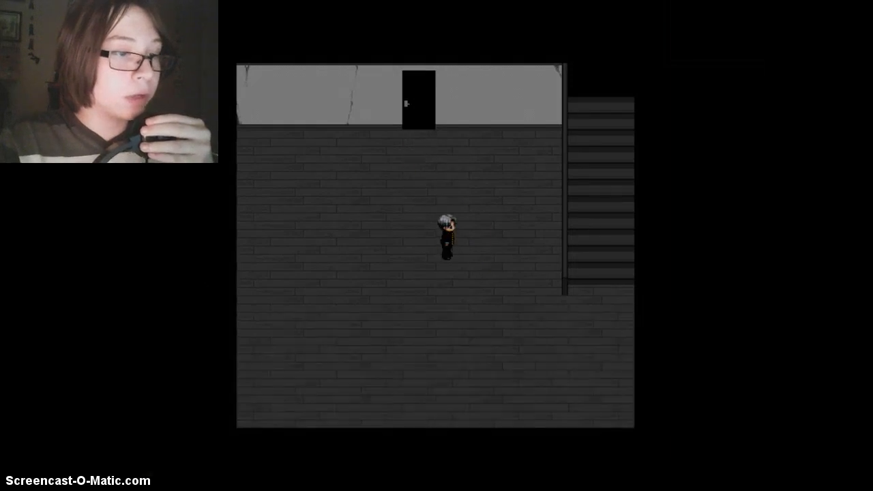
pyautogui.press('Right')
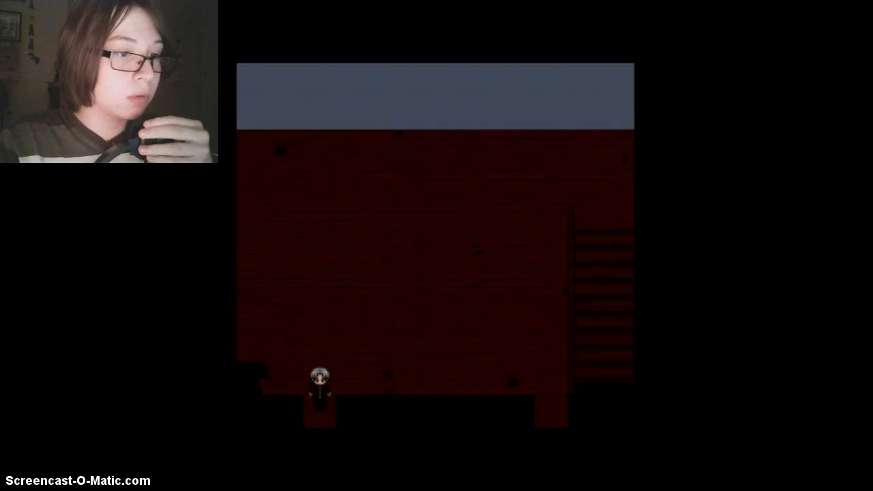
pyautogui.press('Right')
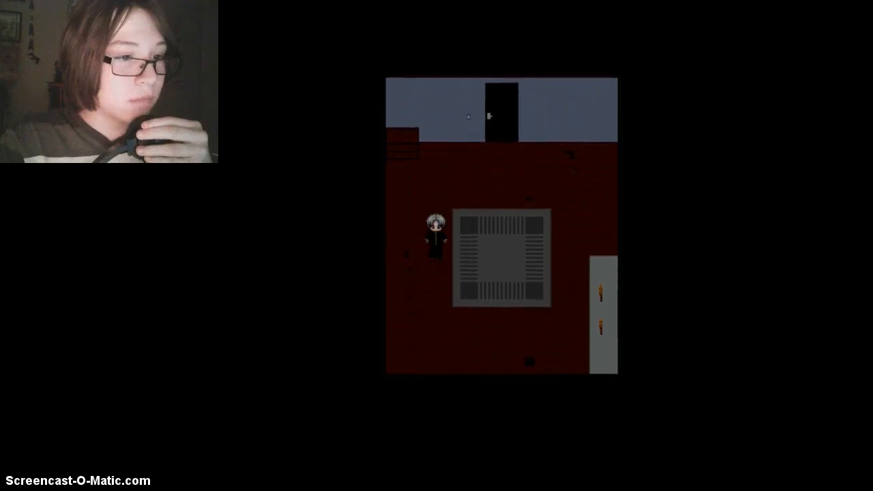
pyautogui.press('Right')
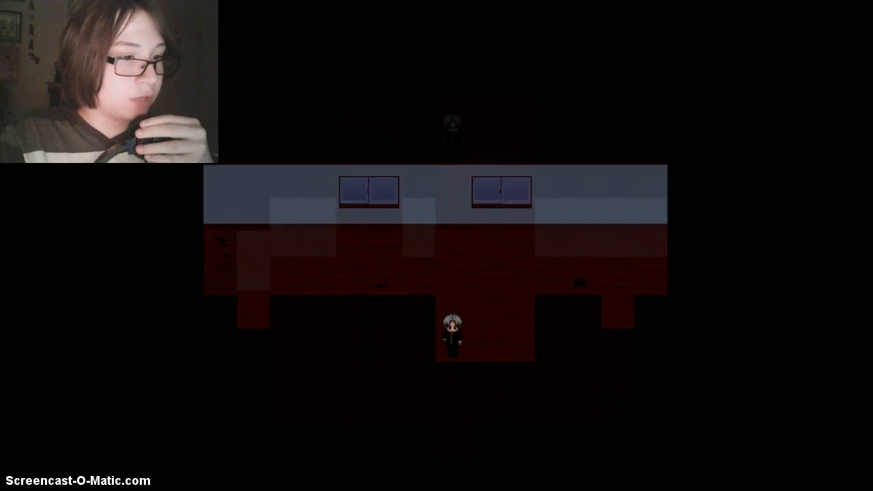
pyautogui.press('up')
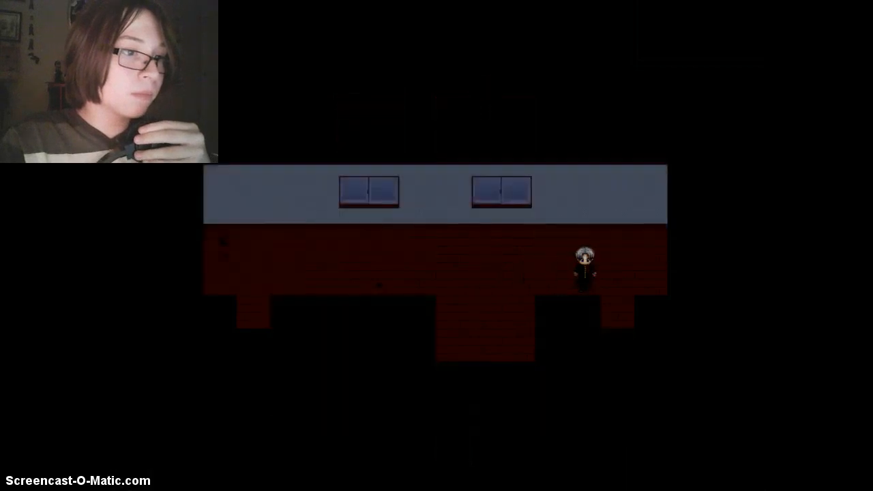
pyautogui.press('Up')
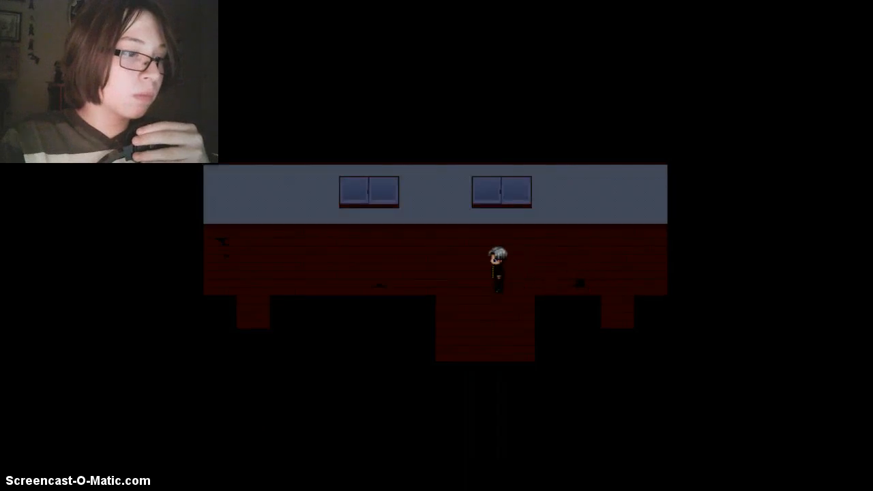
pyautogui.press('Left')
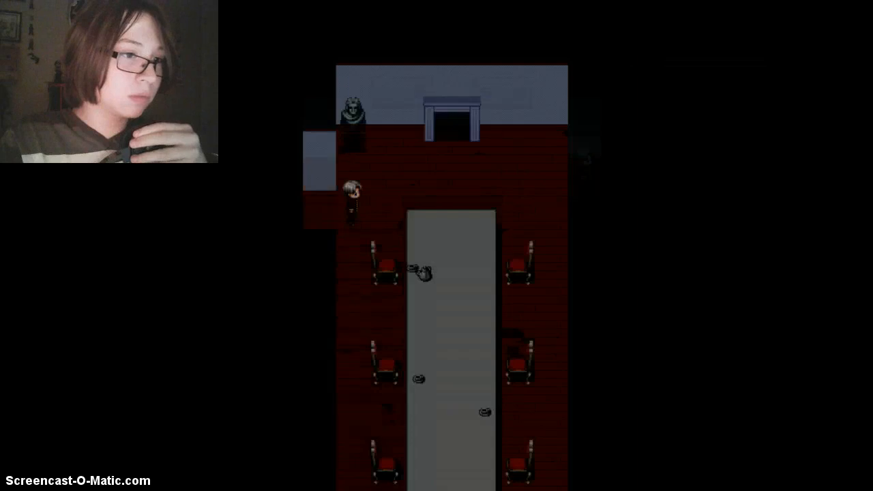
pyautogui.press('Up')
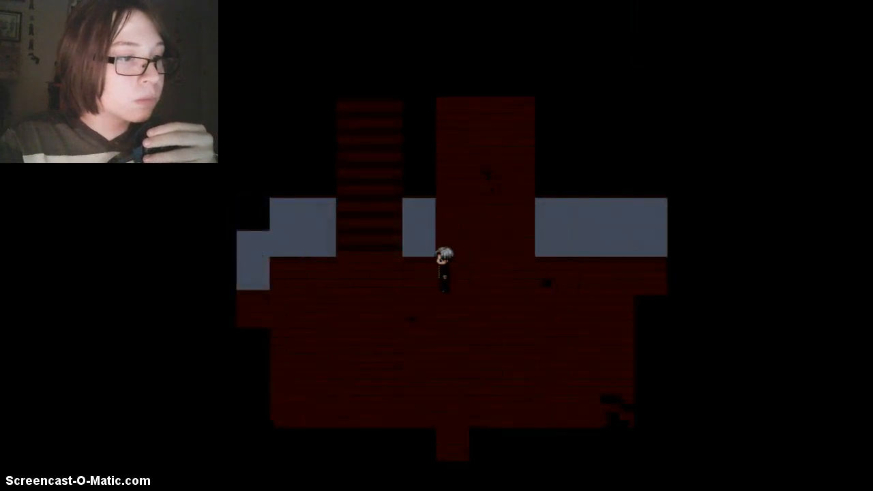
pyautogui.press('up')
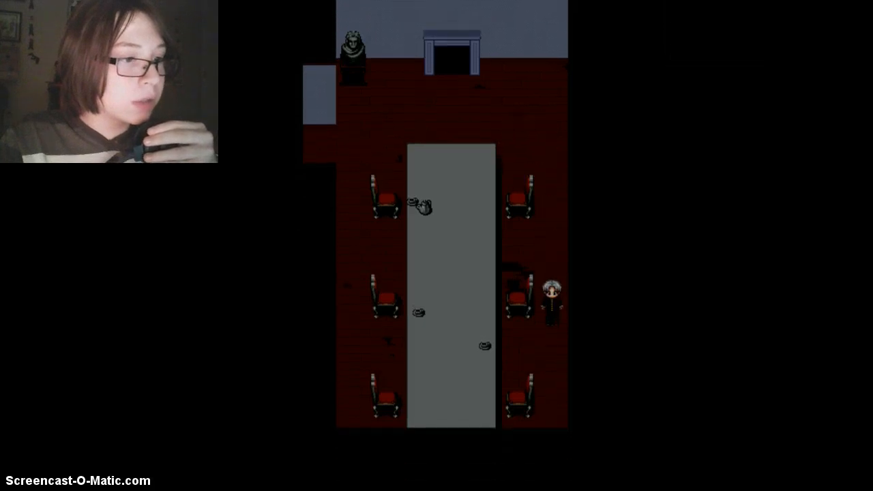
pyautogui.press('up')
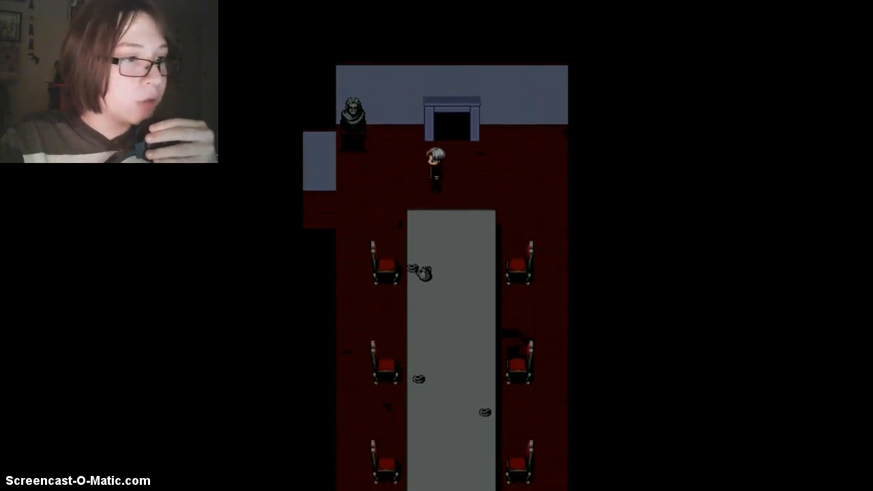
pyautogui.press('up')
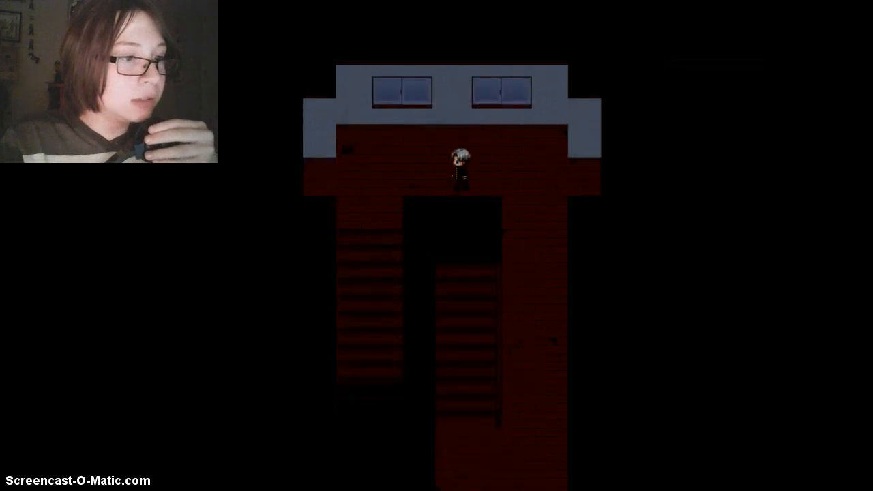
pyautogui.press('Down')
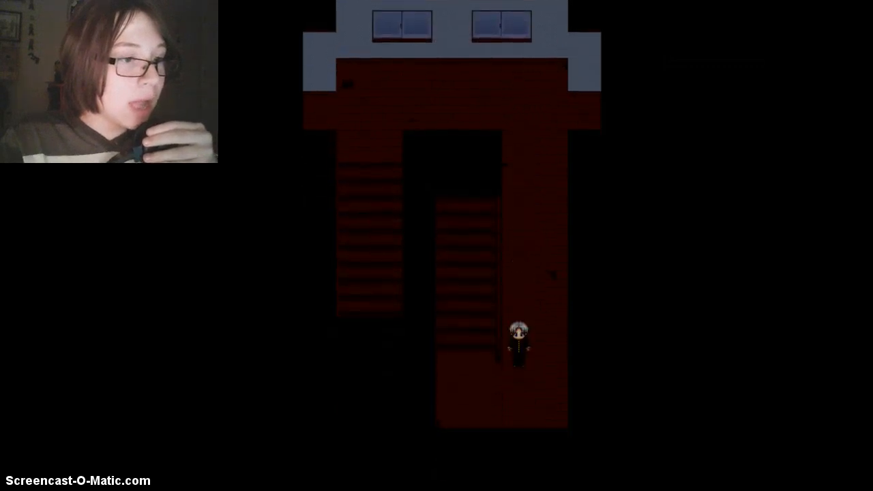
pyautogui.press('up')
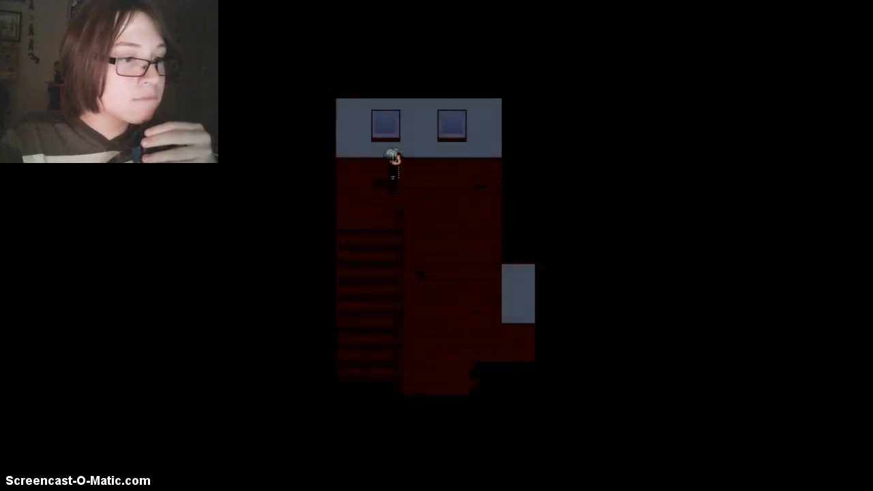
pyautogui.press('down')
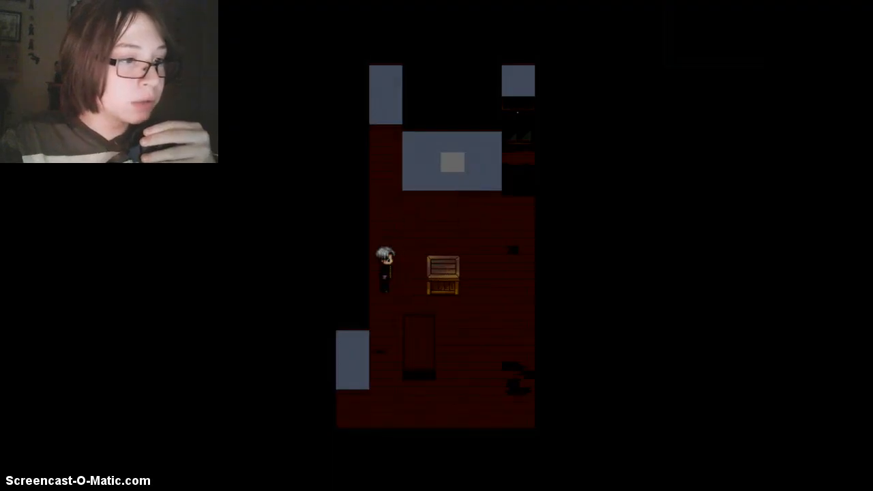
pyautogui.press('Right')
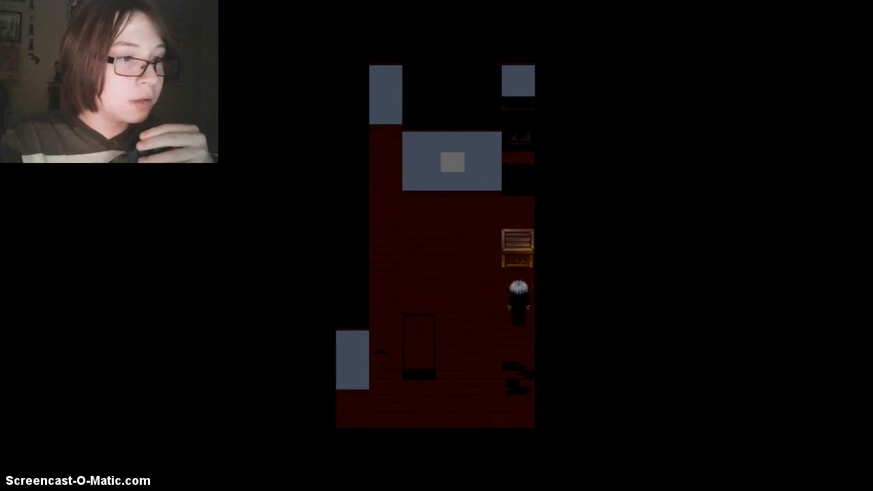
pyautogui.press('up')
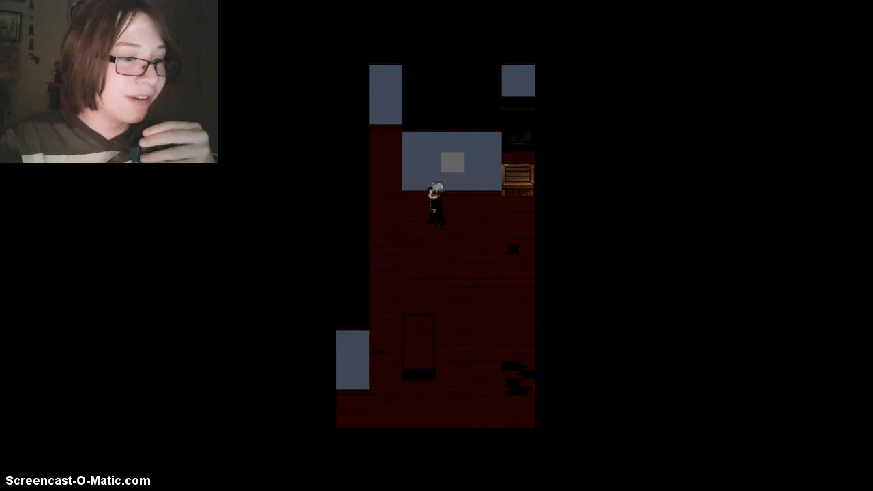
pyautogui.press('down')
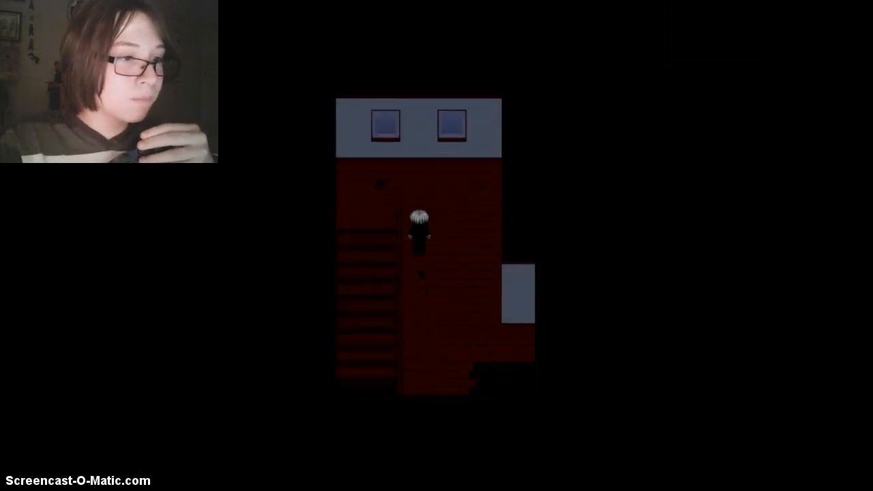
pyautogui.press('up')
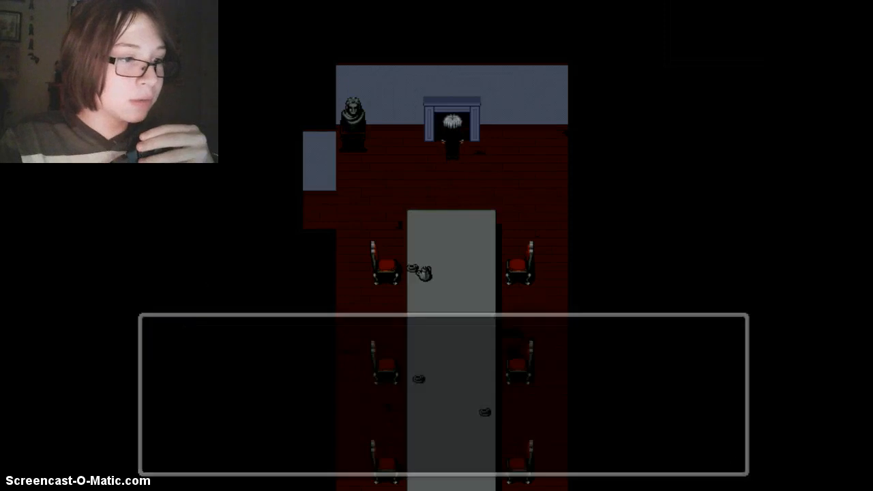
pyautogui.press('i')
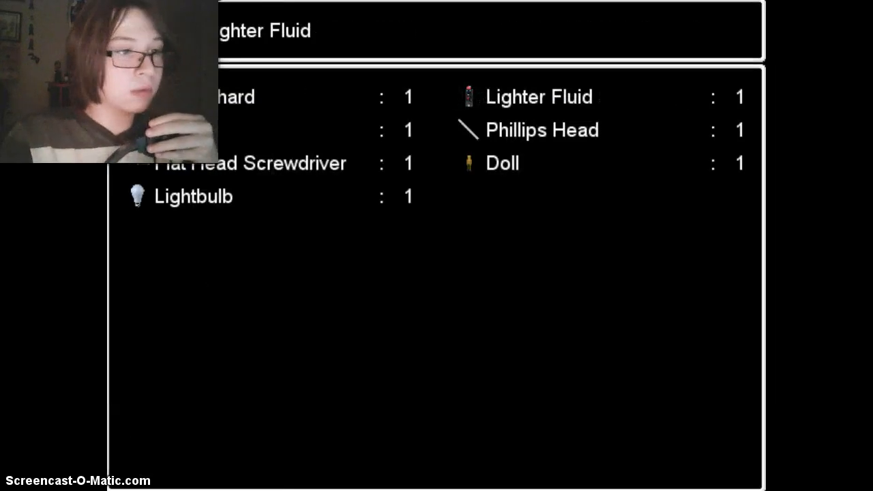